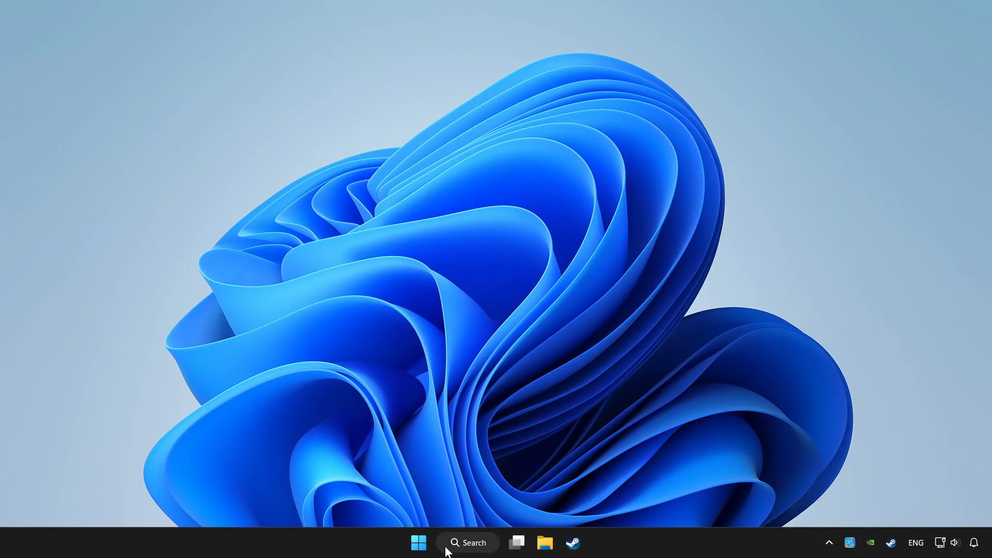
Type 'device manager' into the taskbar search to show Device Manager as best match
{"action": "left_click", "coordinate": [468, 542]}
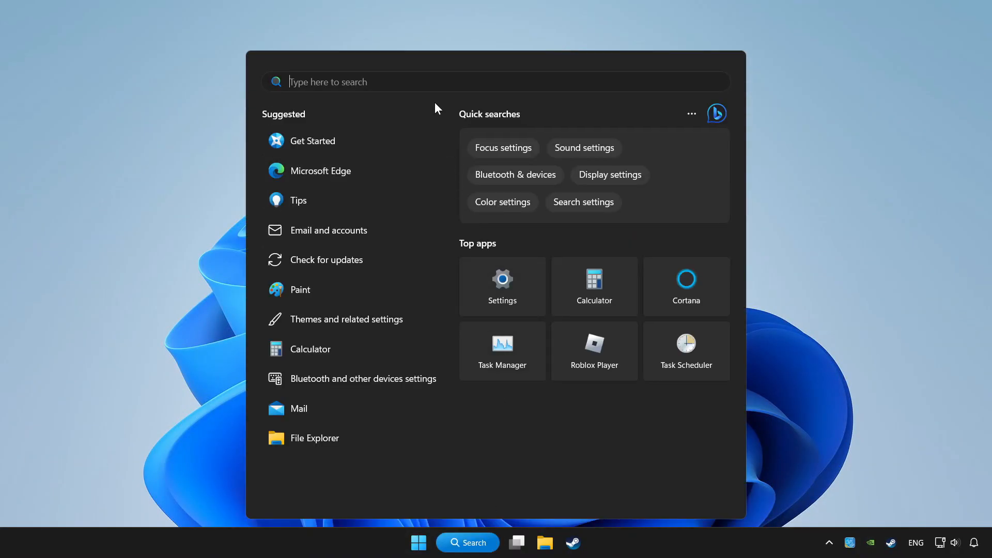
{"action": "type", "text": "device Manager"}
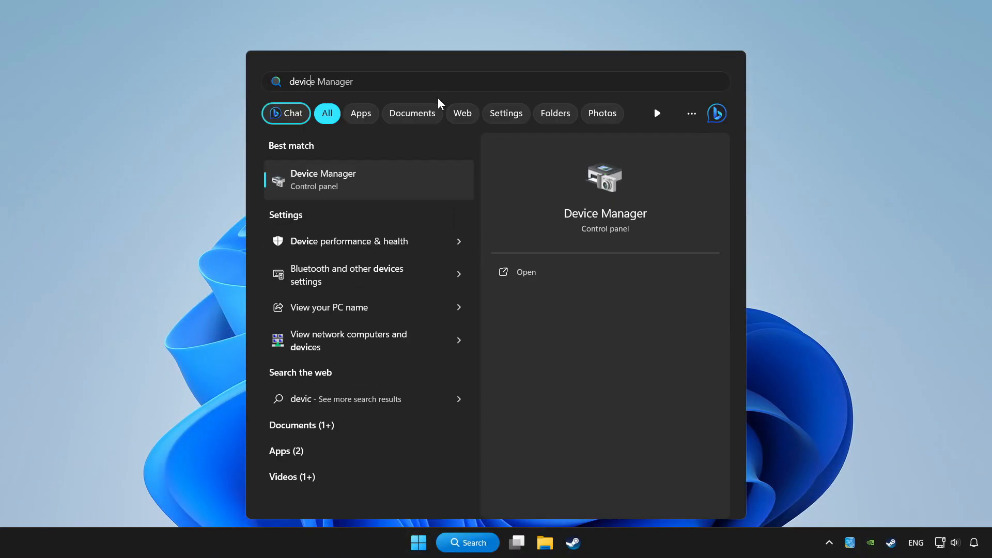
{"action": "type", "text": "device manager"}
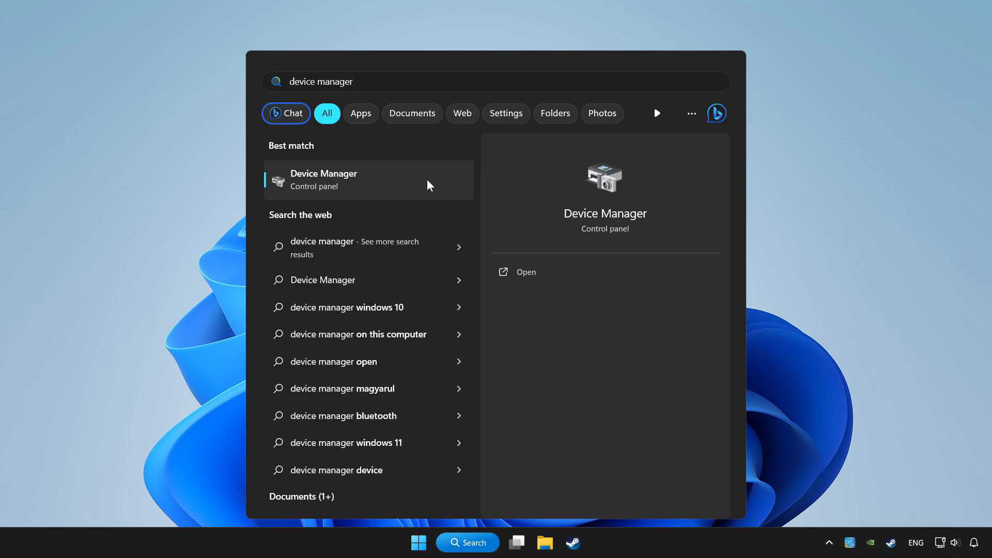
Open Device Manager and right-click Xbox 360 Controller for Windows under Xbox 360 Peripherals
{"action": "left_click", "coordinate": [323, 180]}
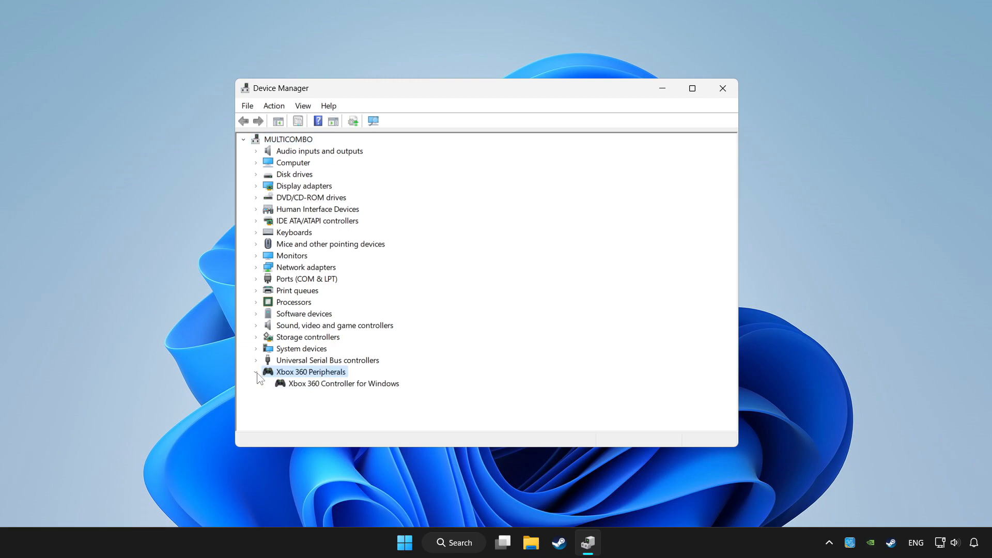
{"action": "left_click", "coordinate": [343, 383]}
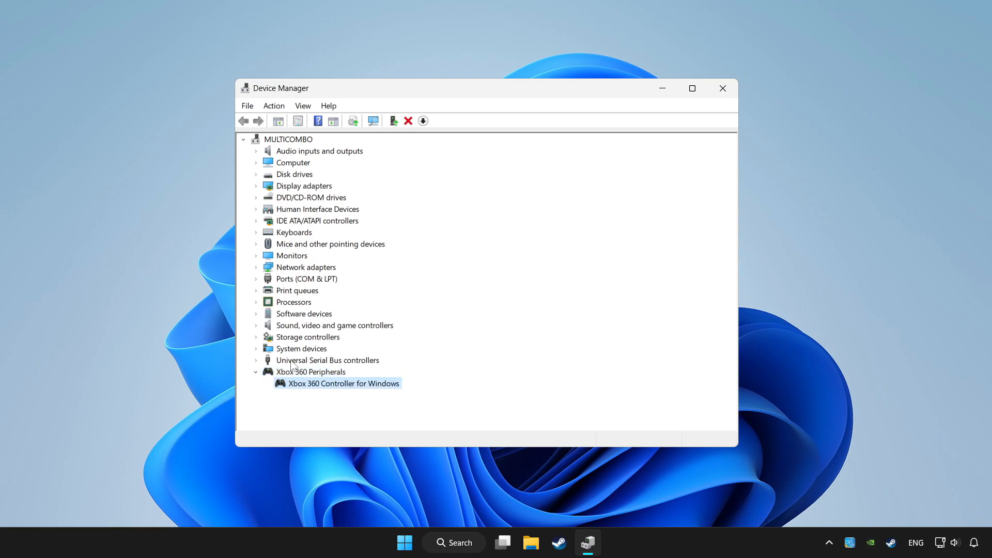
{"action": "right_click", "coordinate": [342, 383]}
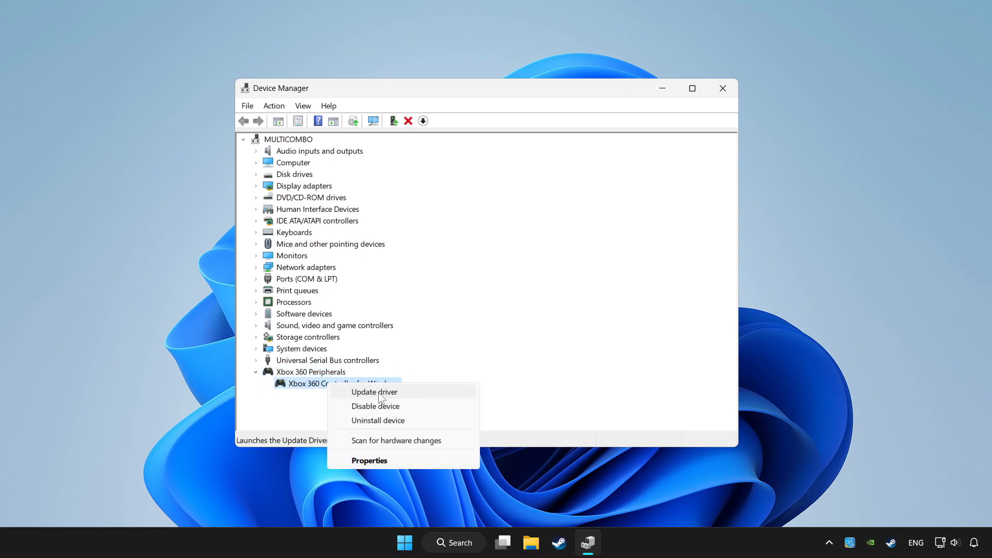
Run an automatic driver search for the controller, which finds the best driver already installed
{"action": "left_click", "coordinate": [374, 392]}
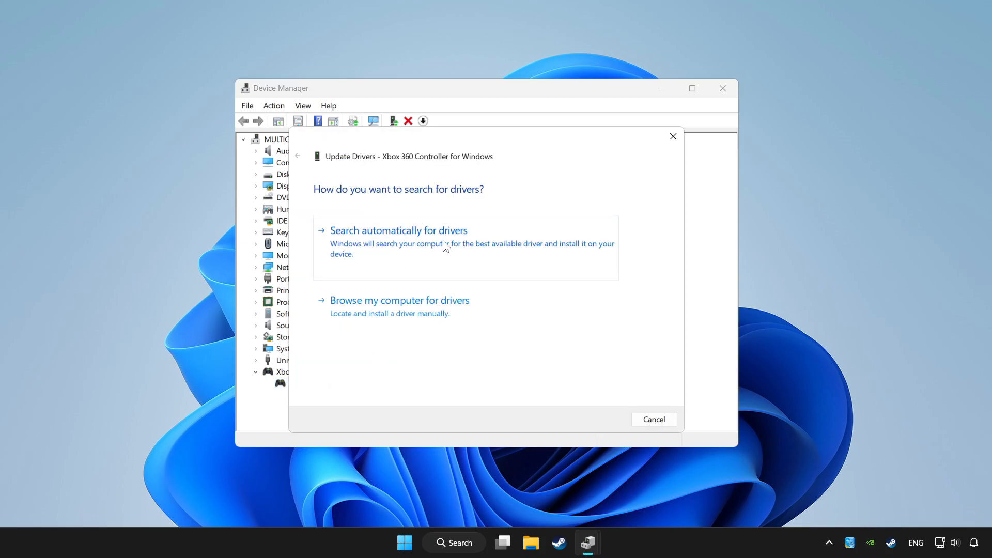
{"action": "left_click", "coordinate": [398, 230]}
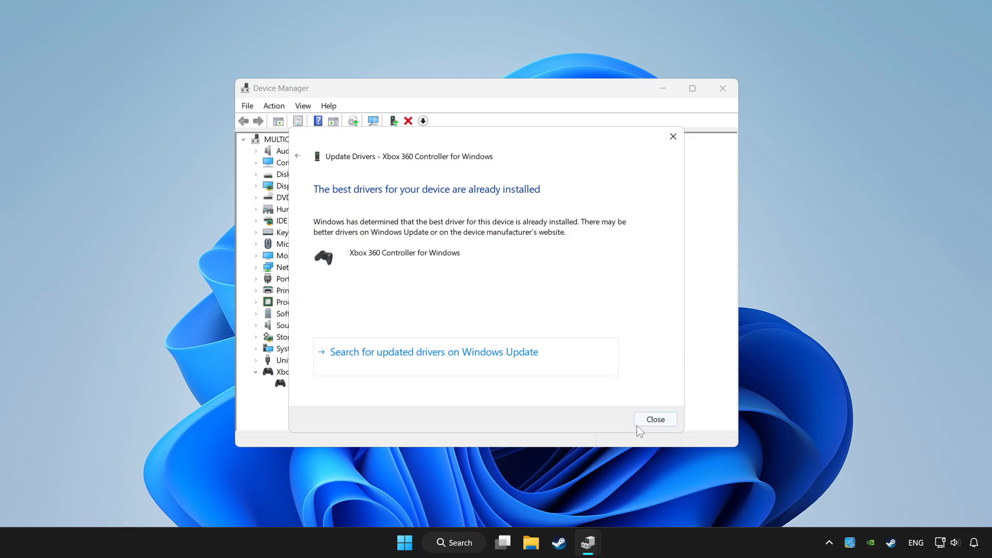
{"action": "left_click", "coordinate": [655, 419]}
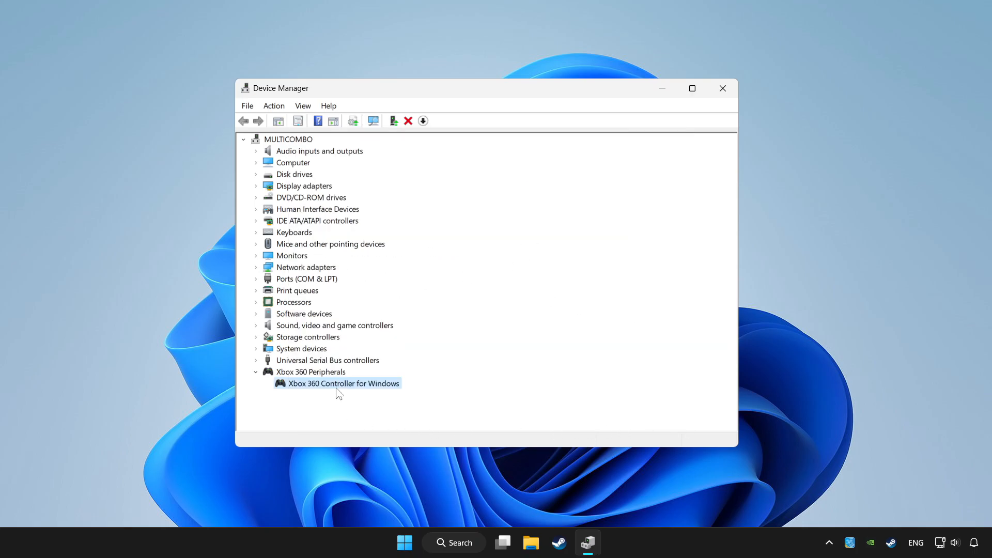
Disable Xbox 360 Controller for Windows, confirm with Yes, and accept the restart prompt
{"action": "right_click", "coordinate": [343, 384]}
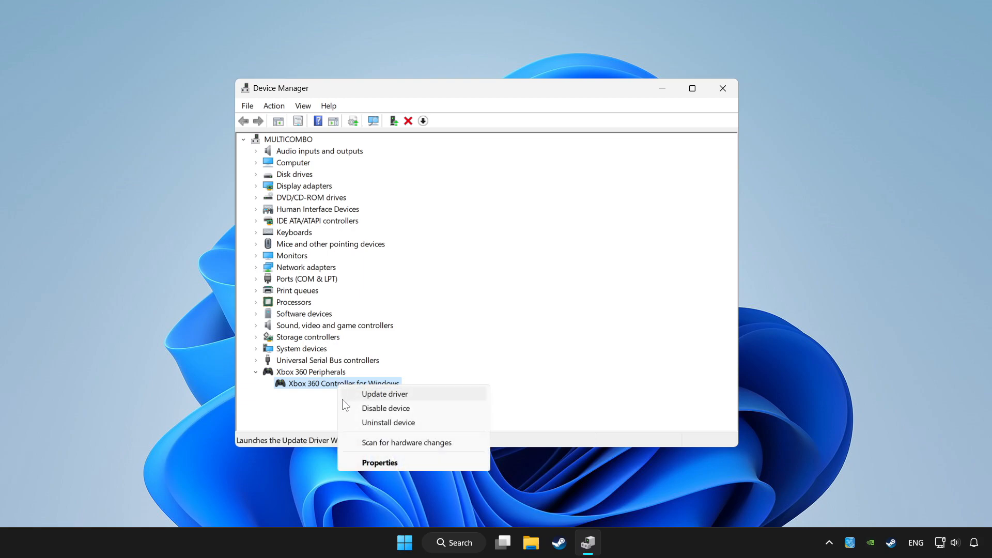
{"action": "mouse_move", "coordinate": [393, 411]}
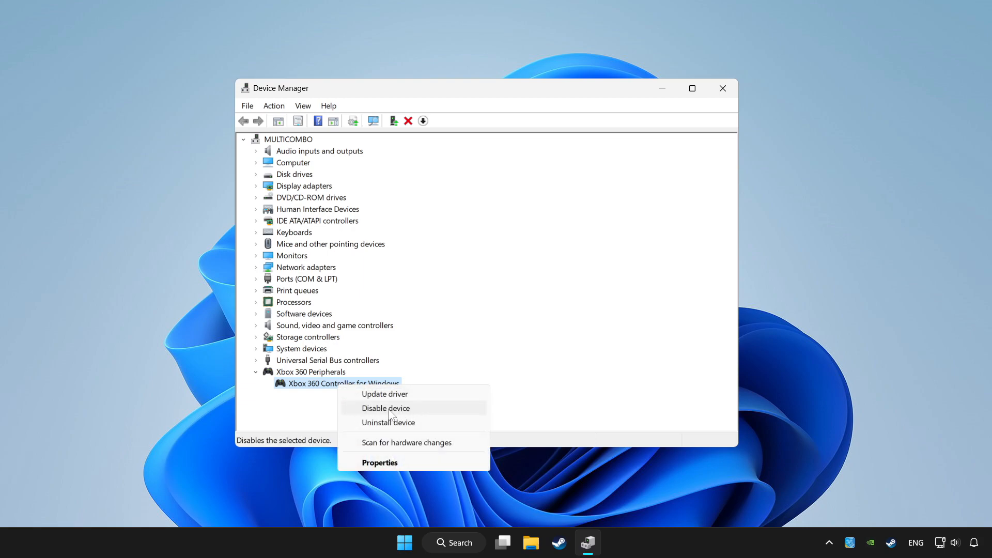
{"action": "left_click", "coordinate": [386, 408]}
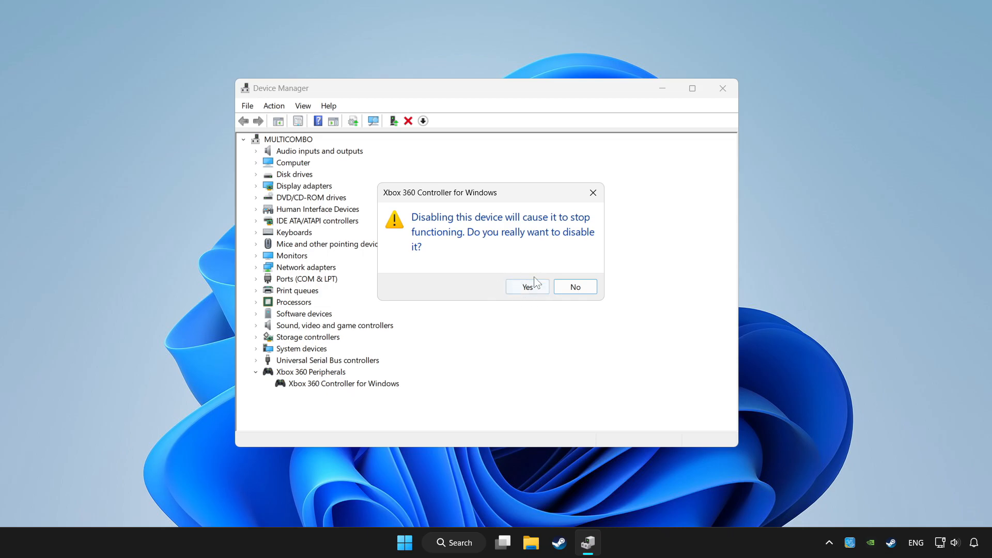
{"action": "left_click", "coordinate": [527, 287]}
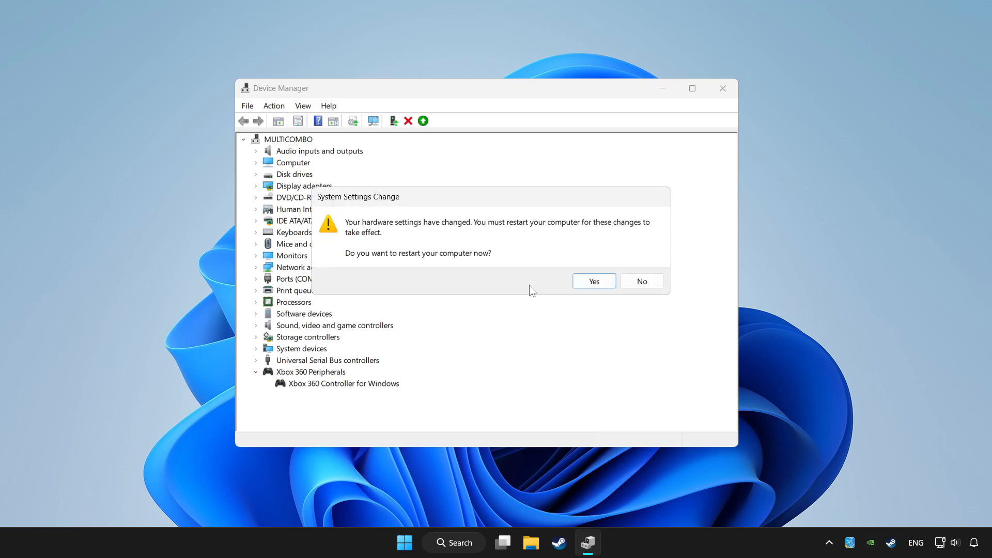
{"action": "mouse_move", "coordinate": [502, 273]}
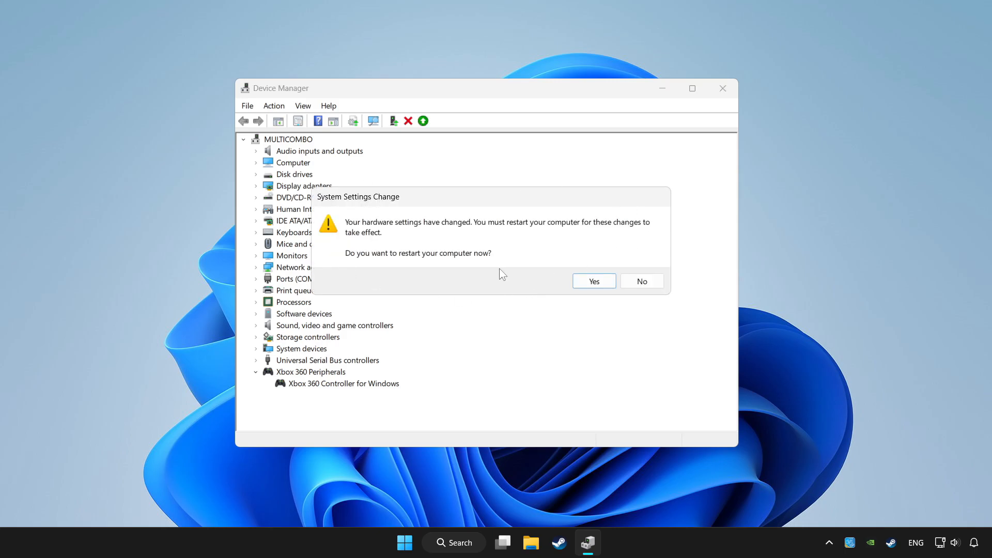
{"action": "mouse_move", "coordinate": [593, 281]}
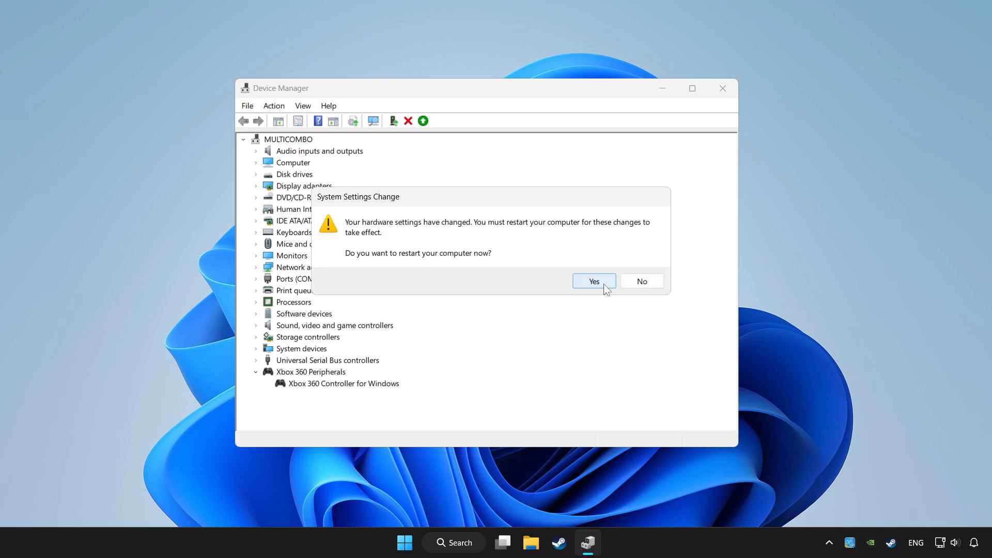
{"action": "left_click", "coordinate": [593, 281]}
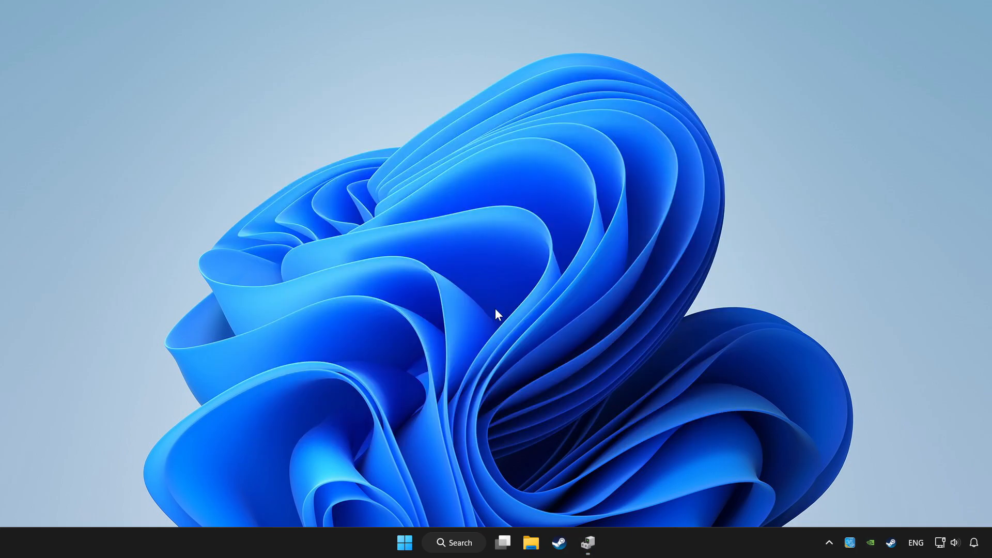
Restore Device Manager, enable the Xbox 360 controller again, and close the window
{"action": "left_click", "coordinate": [588, 543]}
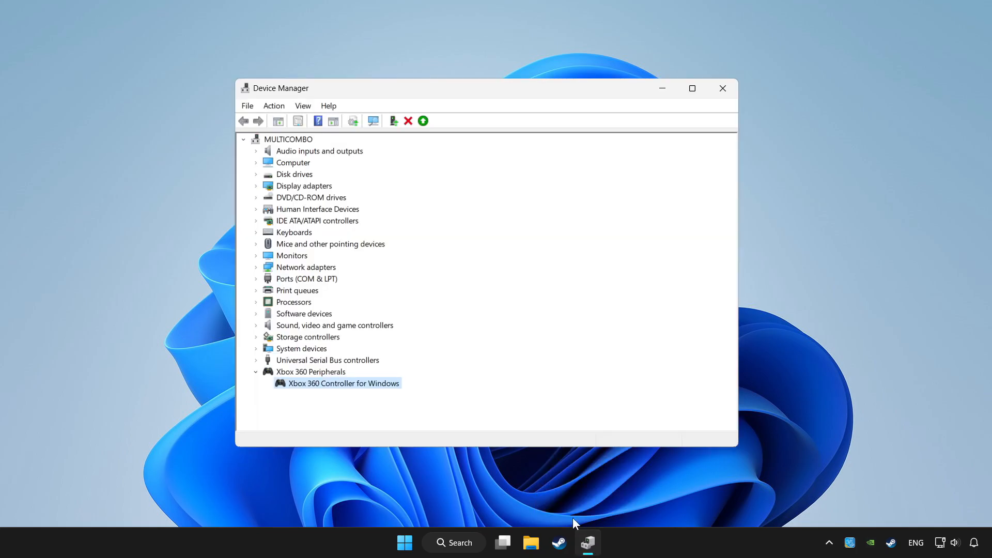
{"action": "right_click", "coordinate": [343, 383]}
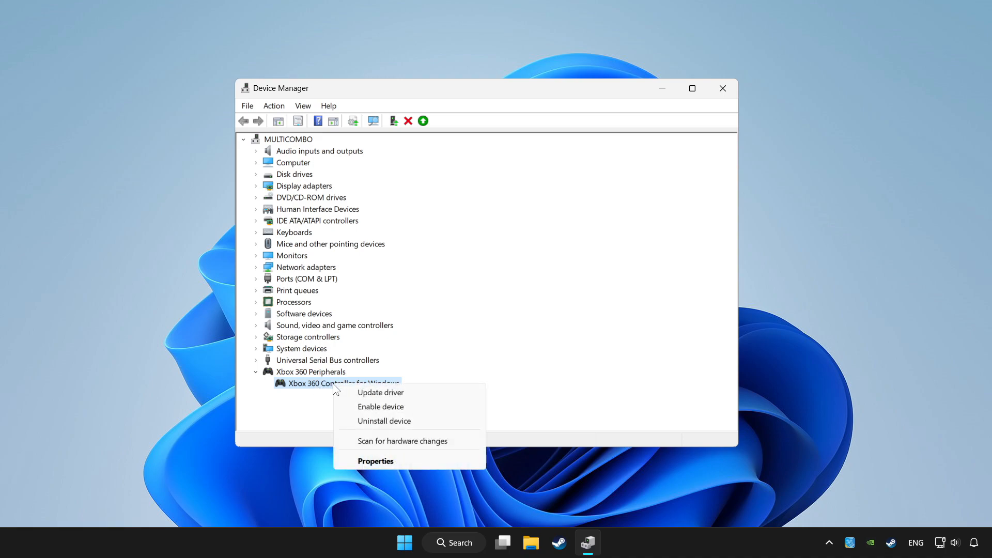
{"action": "mouse_move", "coordinate": [381, 407]}
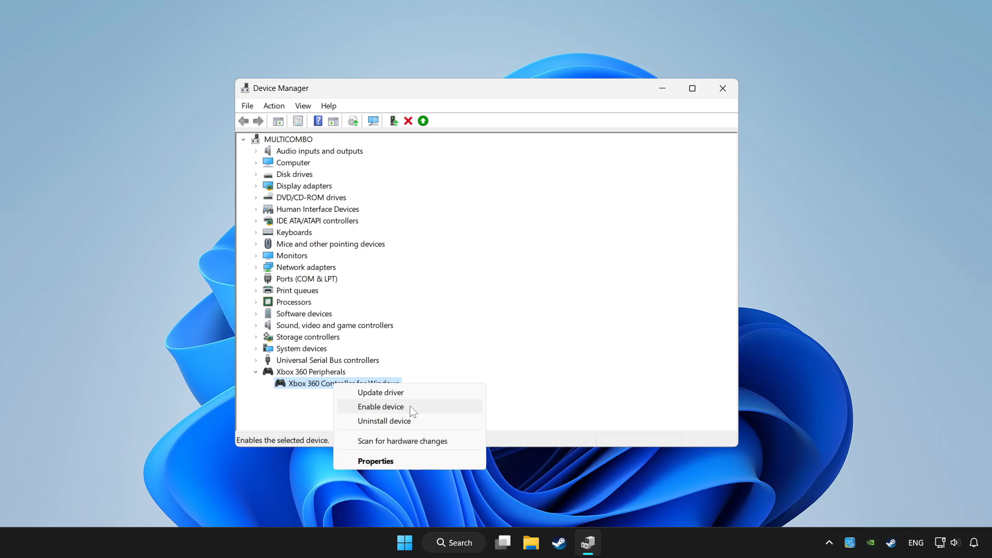
{"action": "left_click", "coordinate": [380, 406]}
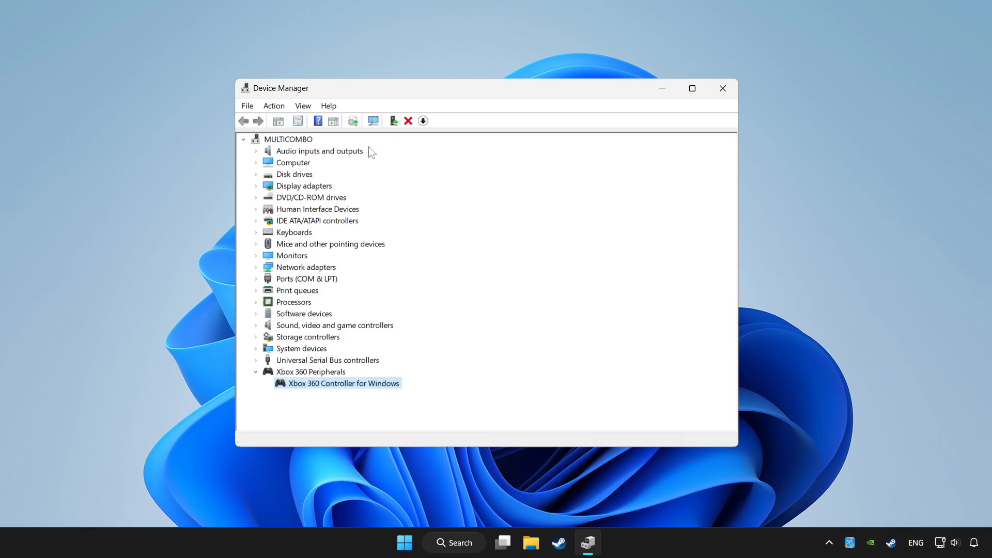
{"action": "mouse_move", "coordinate": [483, 214]}
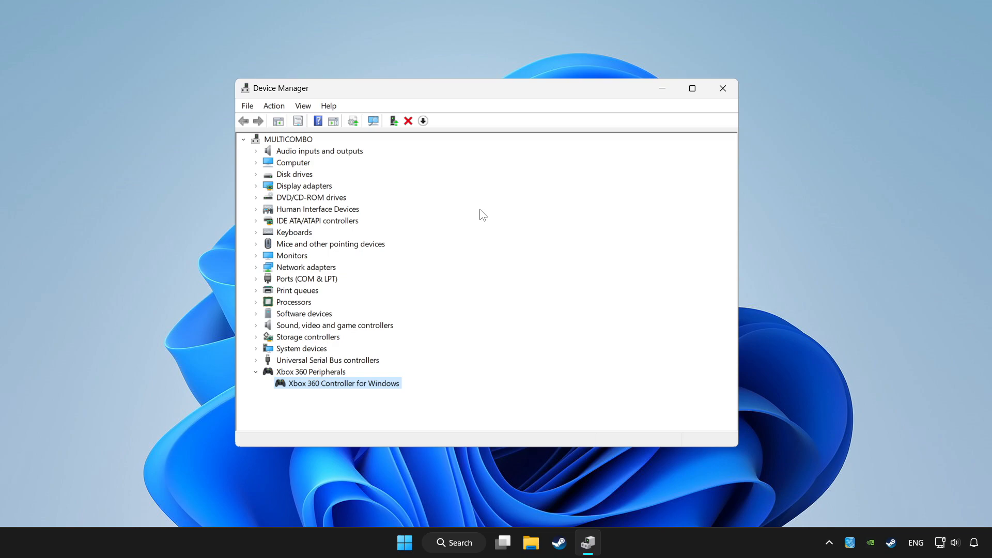
{"action": "mouse_move", "coordinate": [644, 203]}
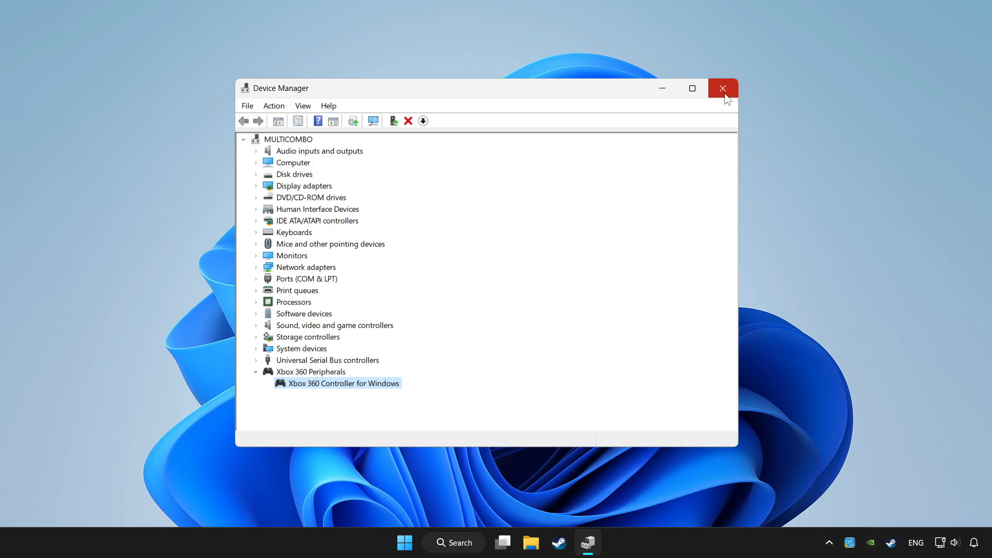
{"action": "left_click", "coordinate": [724, 88]}
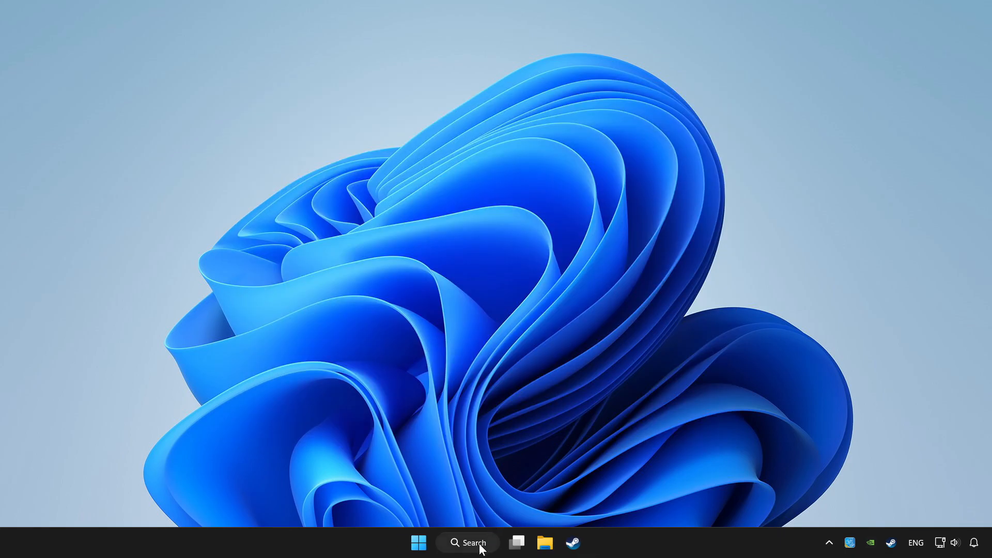
Search 'controller' and open Set up USB game controllers, listing the Xbox 360 controller
{"action": "left_click", "coordinate": [468, 542]}
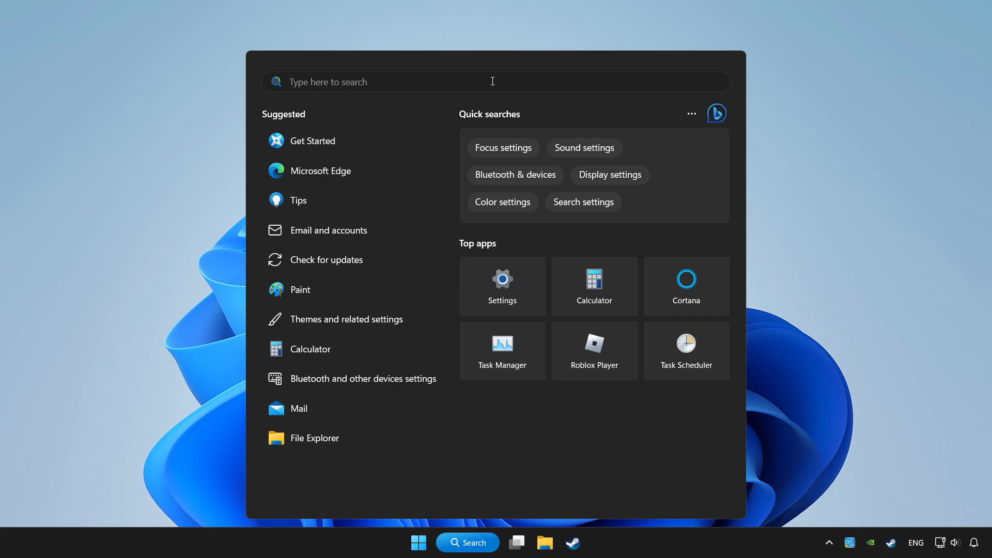
{"action": "type", "text": "controller SZÖVEG.txt"}
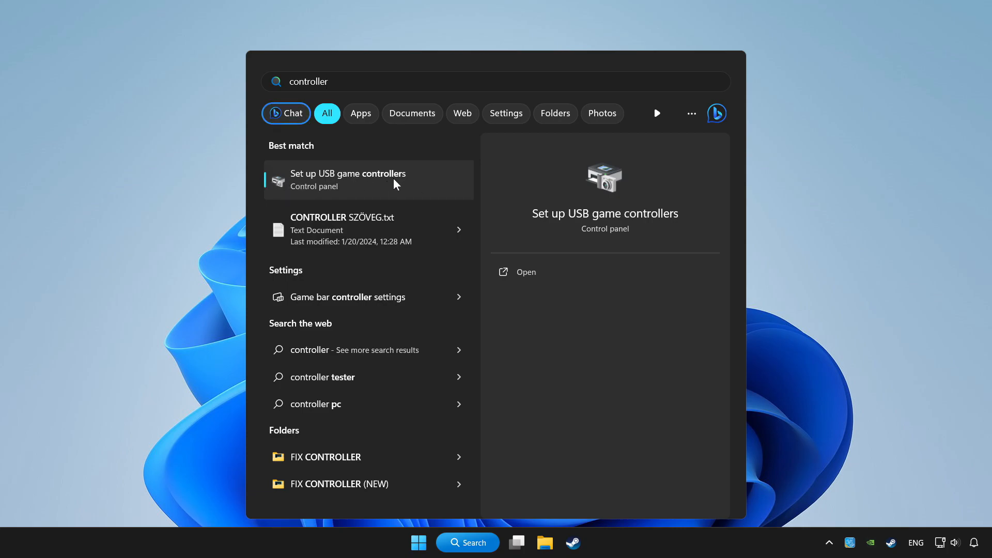
{"action": "left_click", "coordinate": [348, 179]}
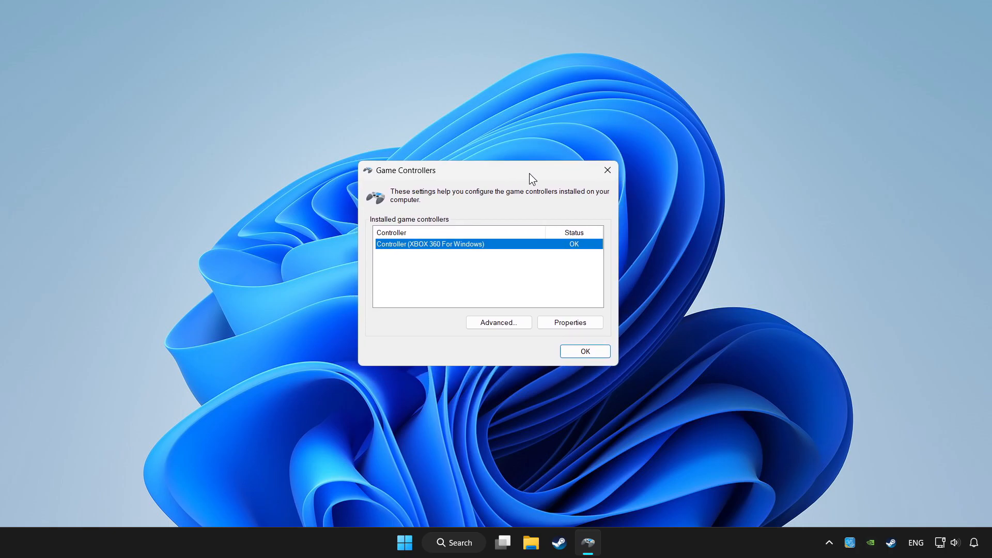
{"action": "mouse_move", "coordinate": [462, 254]}
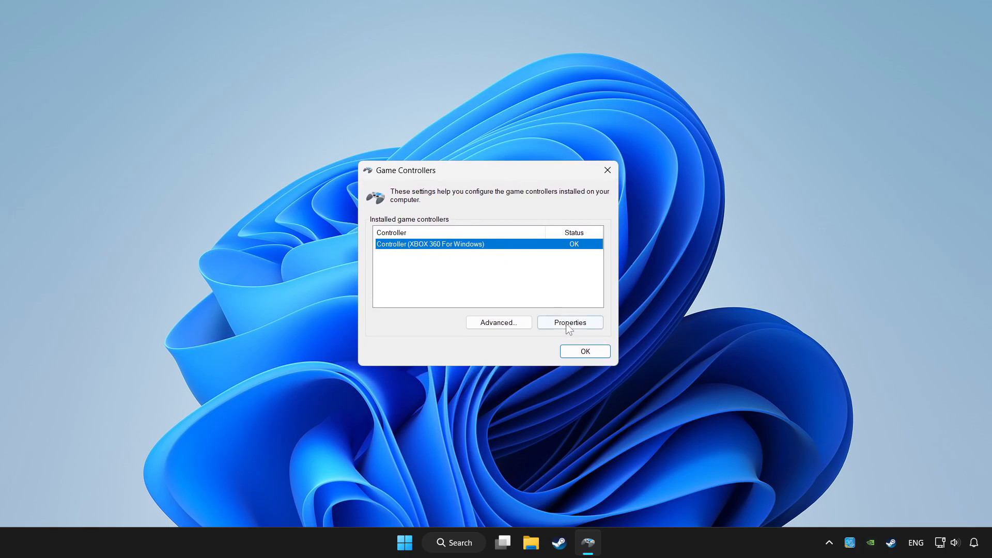
Open the Xbox 360 controller's Properties, go to Settings, and launch Calibrate
{"action": "left_click", "coordinate": [569, 322]}
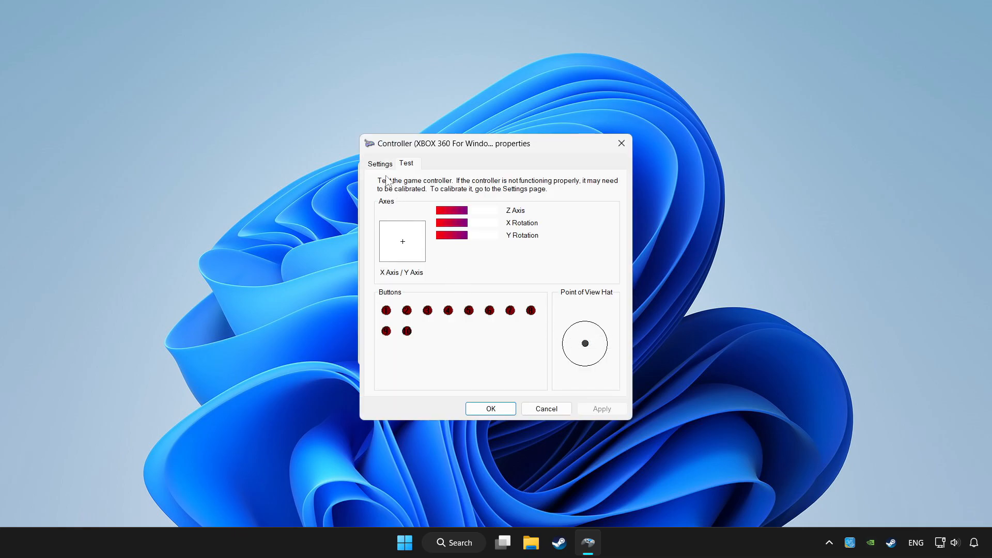
{"action": "left_click", "coordinate": [380, 164]}
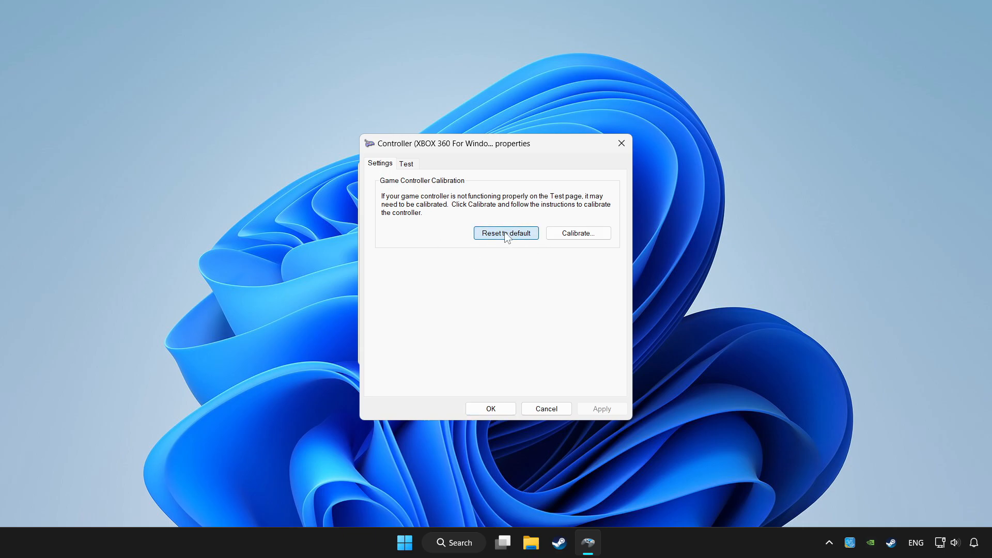
{"action": "mouse_move", "coordinate": [565, 245]}
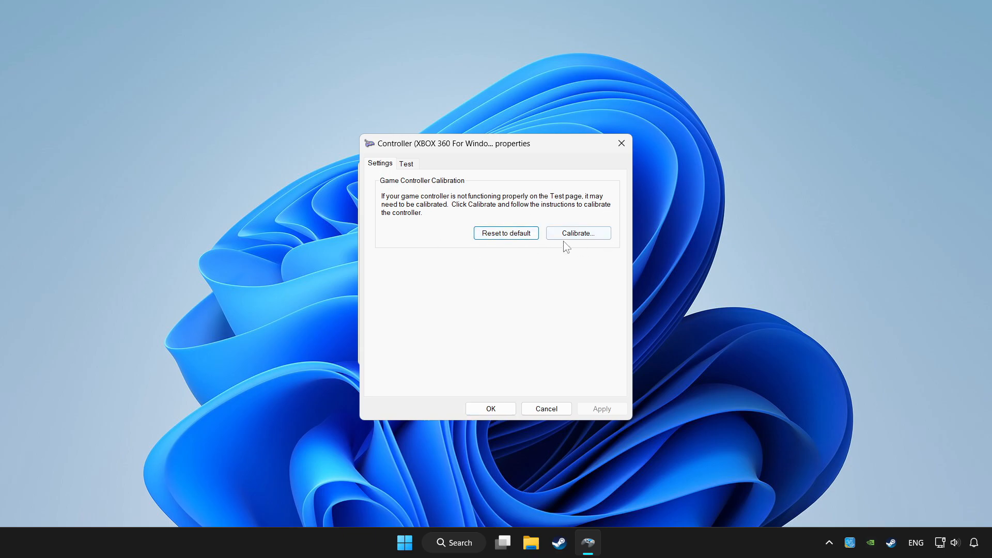
{"action": "left_click", "coordinate": [577, 233]}
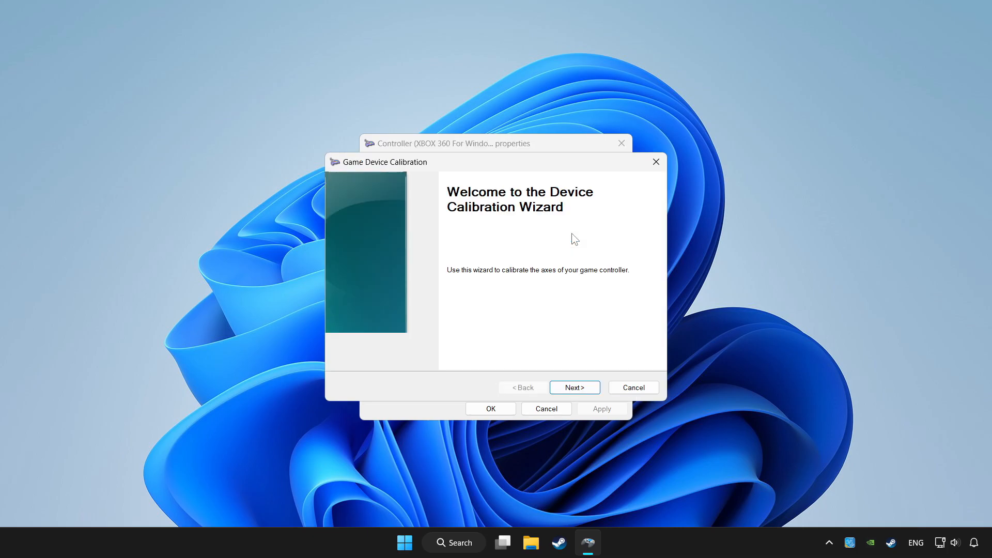
Step through the calibration wizard: record the center point, Z axis, then finish
{"action": "left_click", "coordinate": [573, 387]}
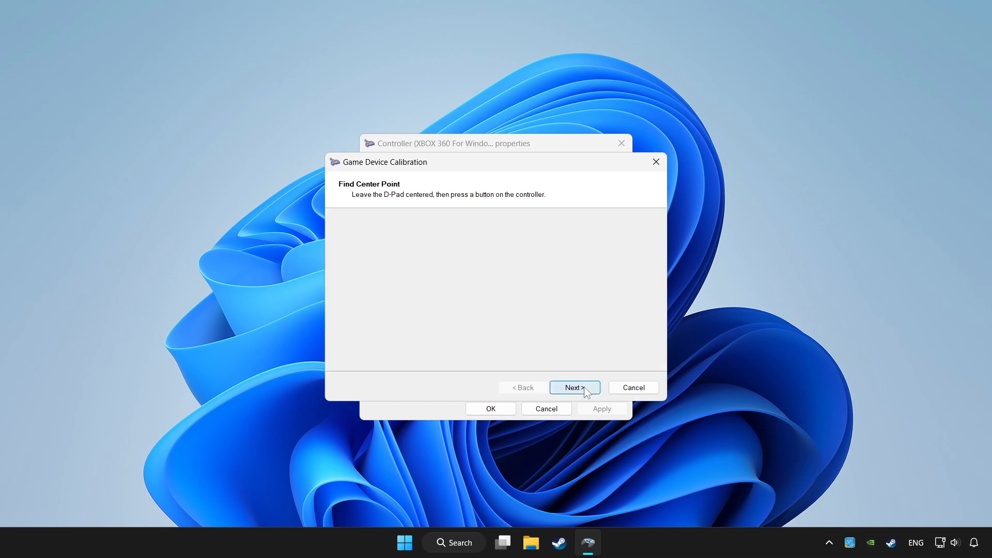
{"action": "left_click", "coordinate": [575, 387]}
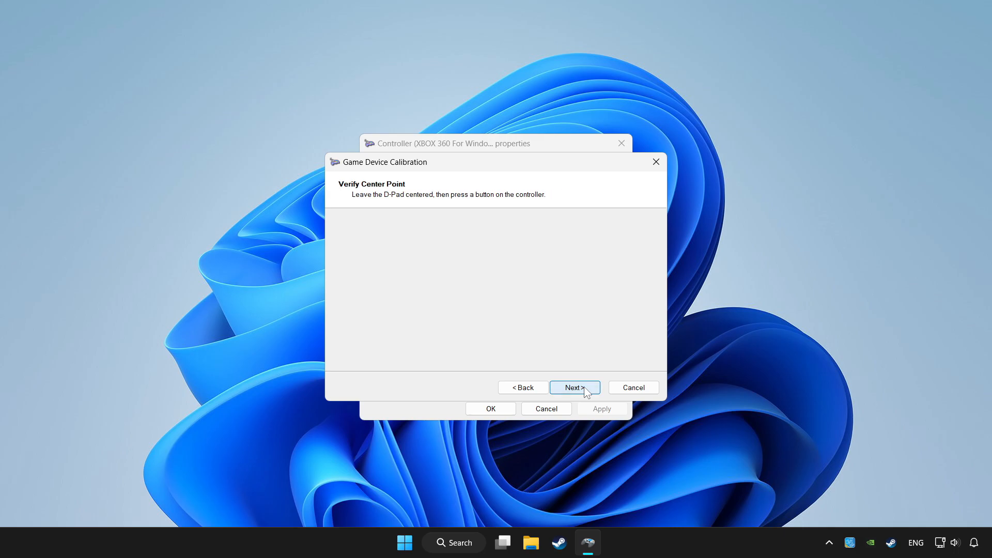
{"action": "left_click", "coordinate": [573, 387]}
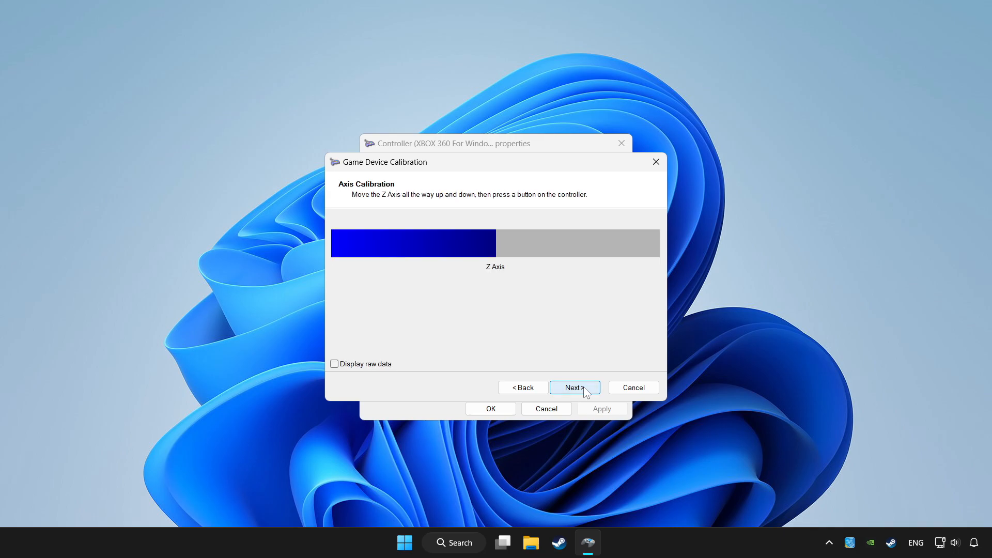
{"action": "left_click", "coordinate": [574, 387]}
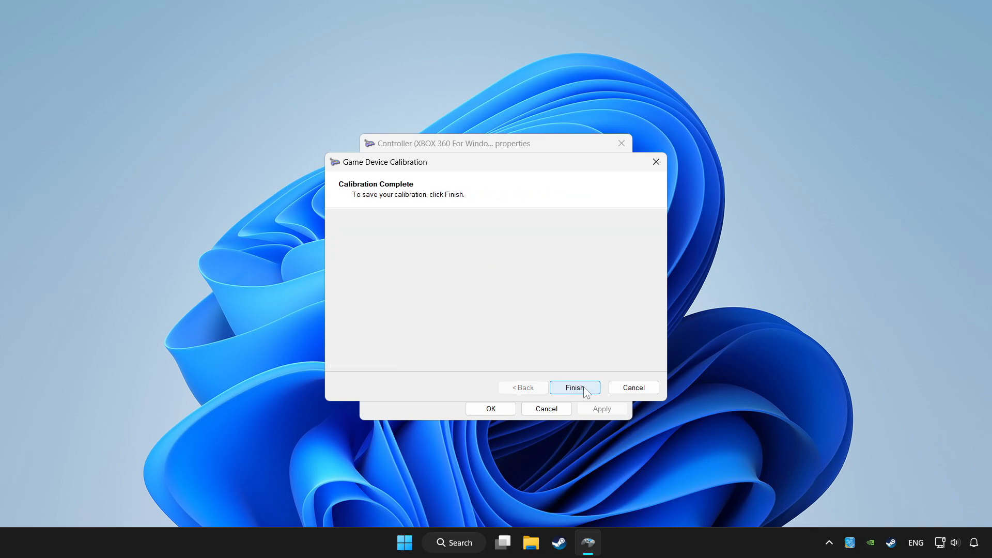
{"action": "left_click", "coordinate": [573, 387]}
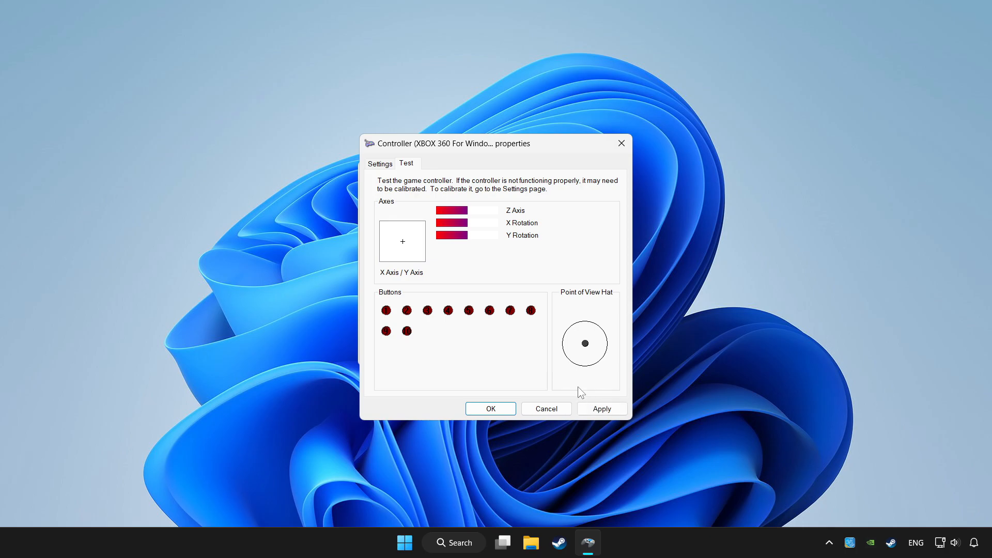
Apply the calibration and close Properties and Game Controllers with OK
{"action": "left_click", "coordinate": [602, 408]}
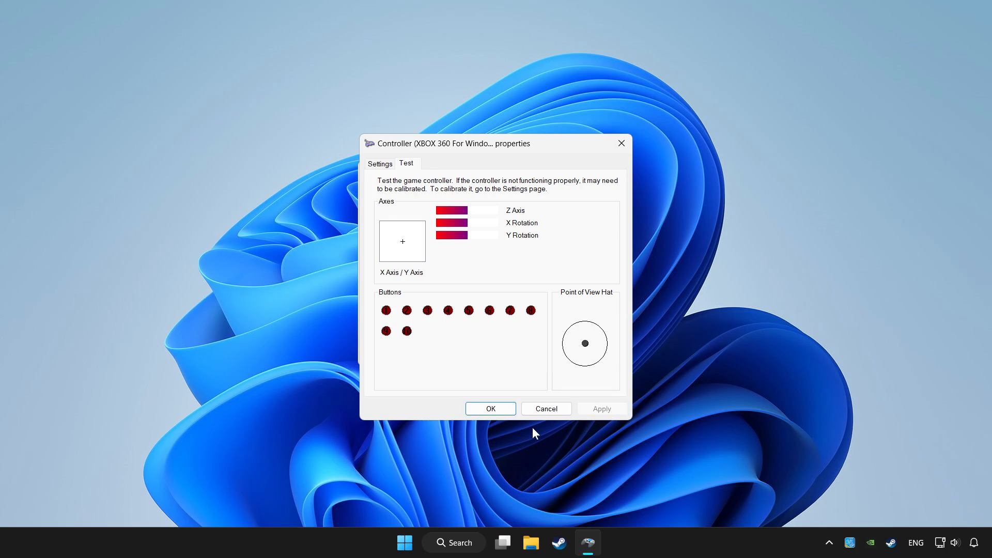
{"action": "left_click", "coordinate": [490, 408]}
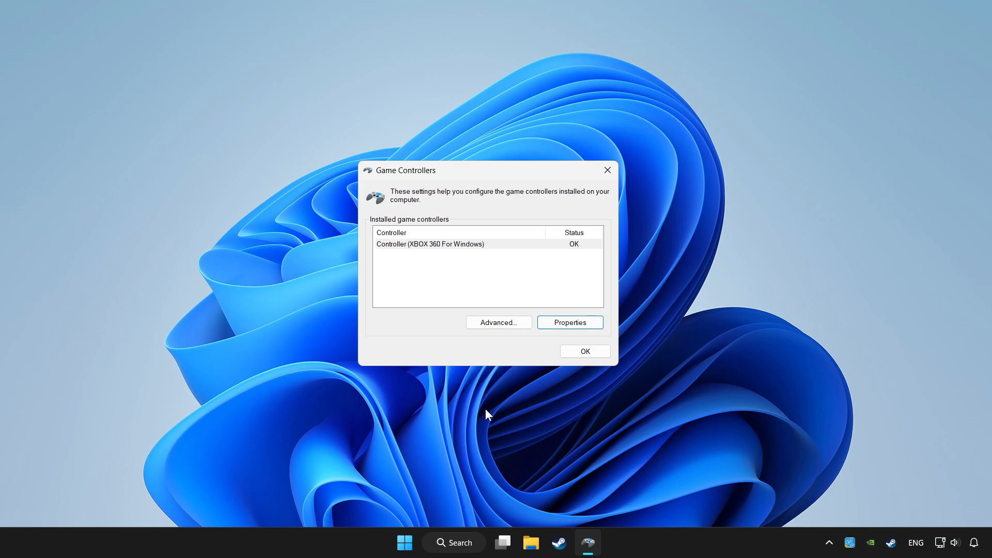
{"action": "left_click", "coordinate": [583, 352]}
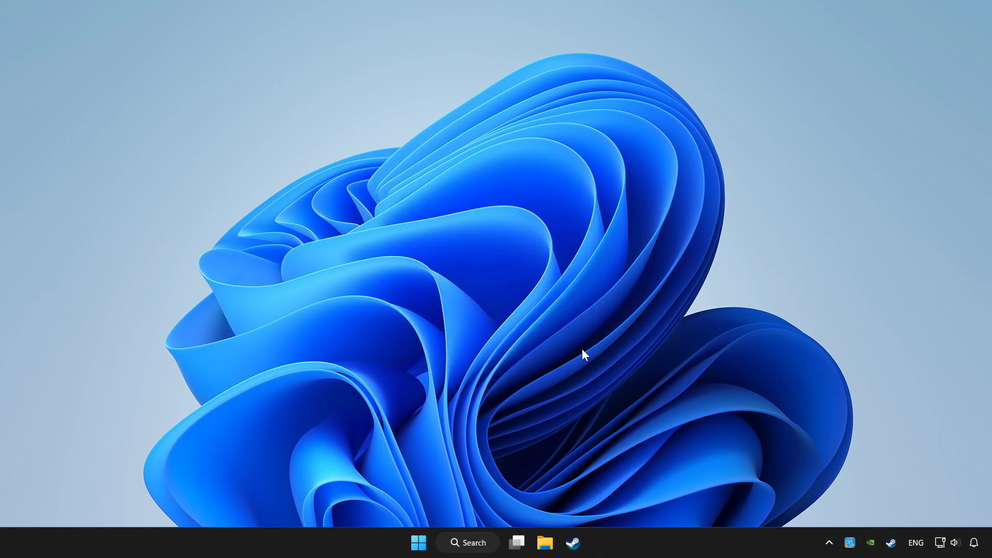
Bring up Steam, use Add a Game, and reach YOUR PROBLEMATIC GAME's Library page
{"action": "left_click", "coordinate": [572, 542]}
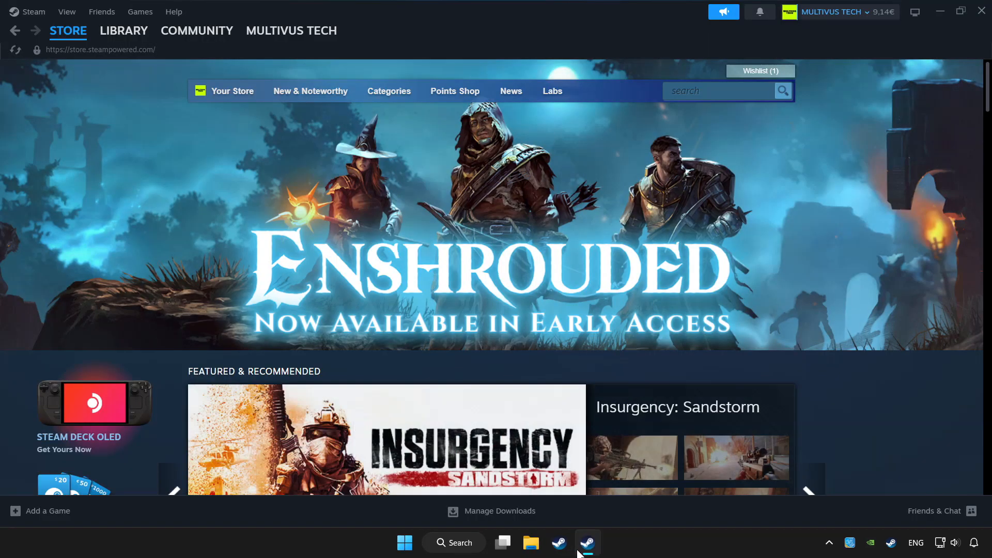
{"action": "mouse_move", "coordinate": [14, 514]}
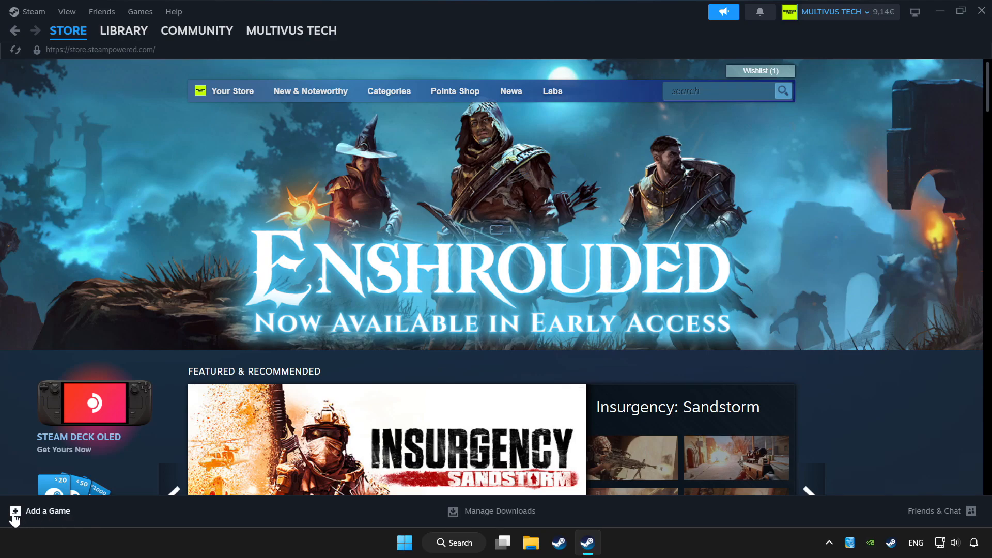
{"action": "left_click", "coordinate": [41, 510]}
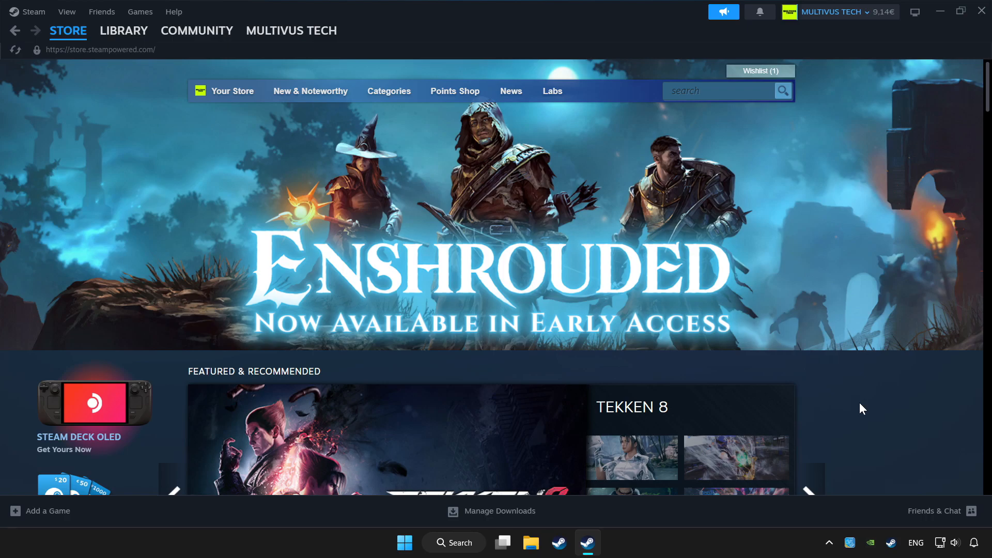
{"action": "left_click", "coordinate": [124, 31]}
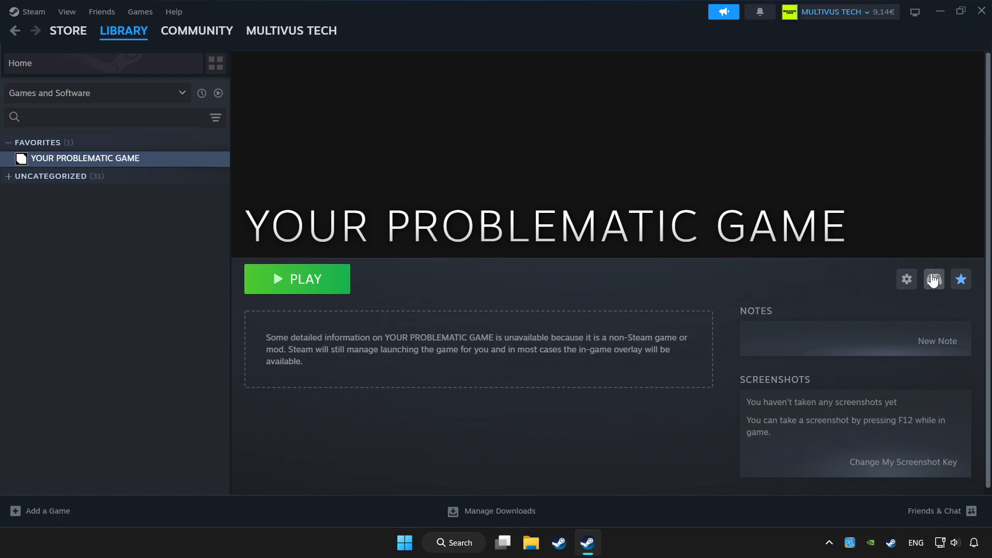
{"action": "mouse_move", "coordinate": [937, 290]}
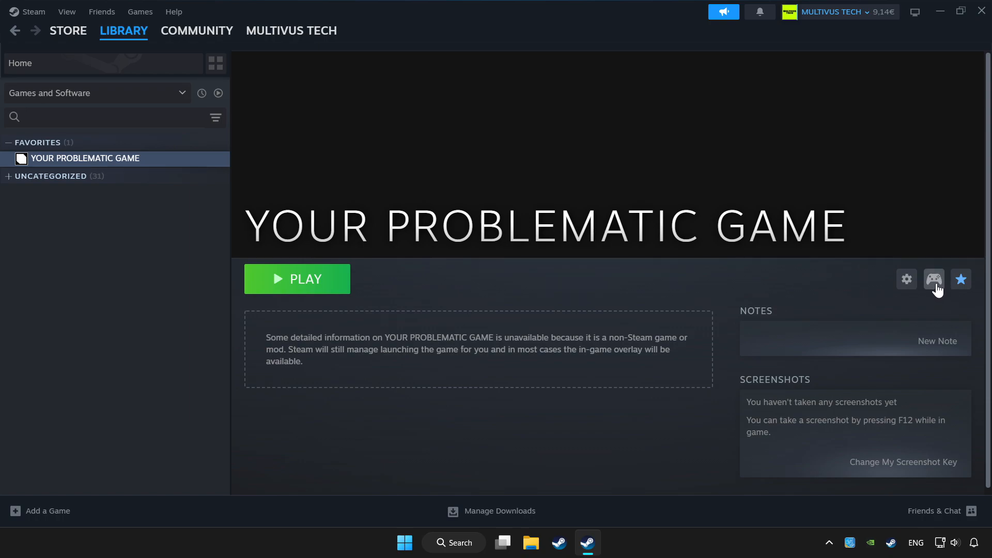
Open YOUR PROBLEMATIC GAME's controller settings and enable Steam Input with the Gamepad layout
{"action": "left_click", "coordinate": [933, 280]}
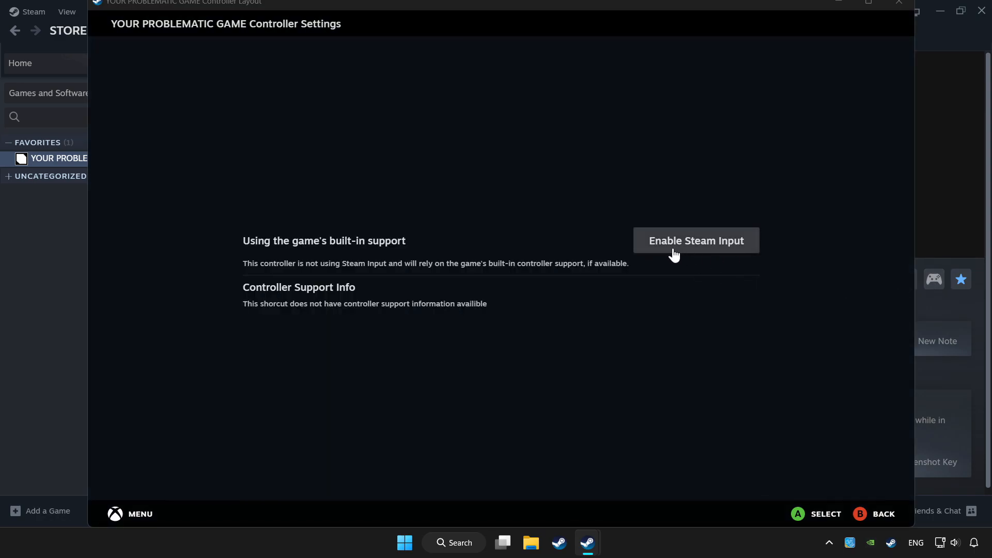
{"action": "mouse_move", "coordinate": [715, 253]}
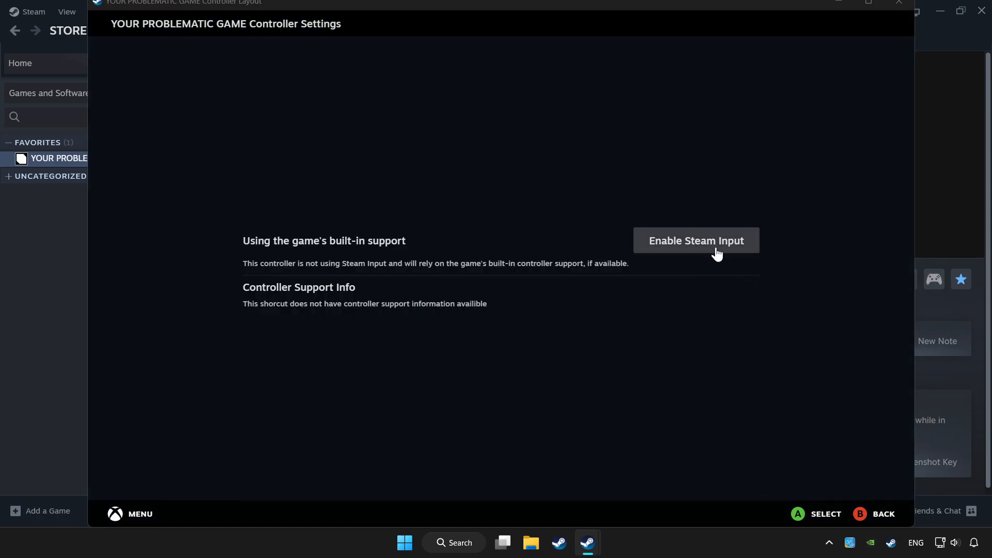
{"action": "left_click", "coordinate": [695, 240]}
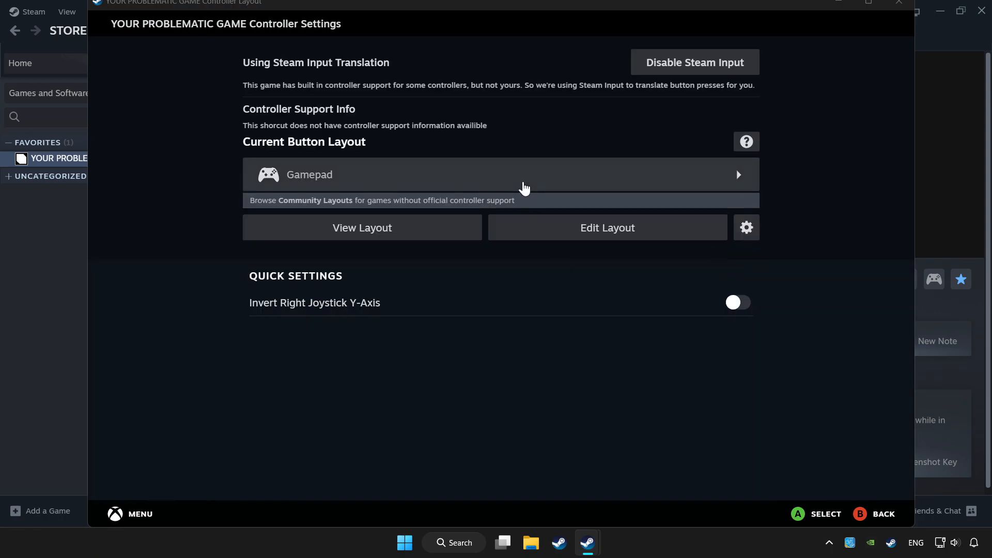
Apply the Gamepad template to YOUR PROBLEMATIC GAME's controller, then back out to its library page
{"action": "left_click", "coordinate": [499, 174]}
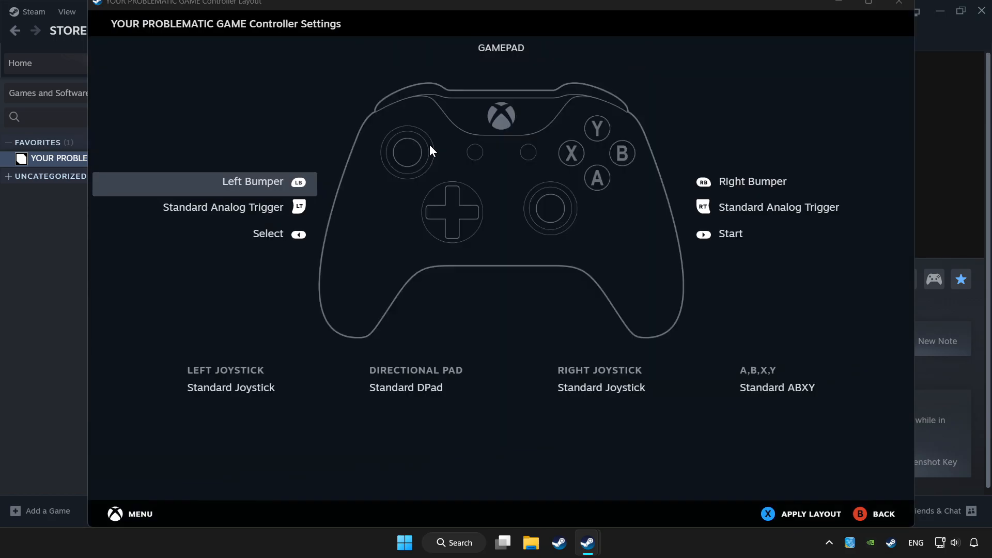
{"action": "mouse_move", "coordinate": [820, 520]}
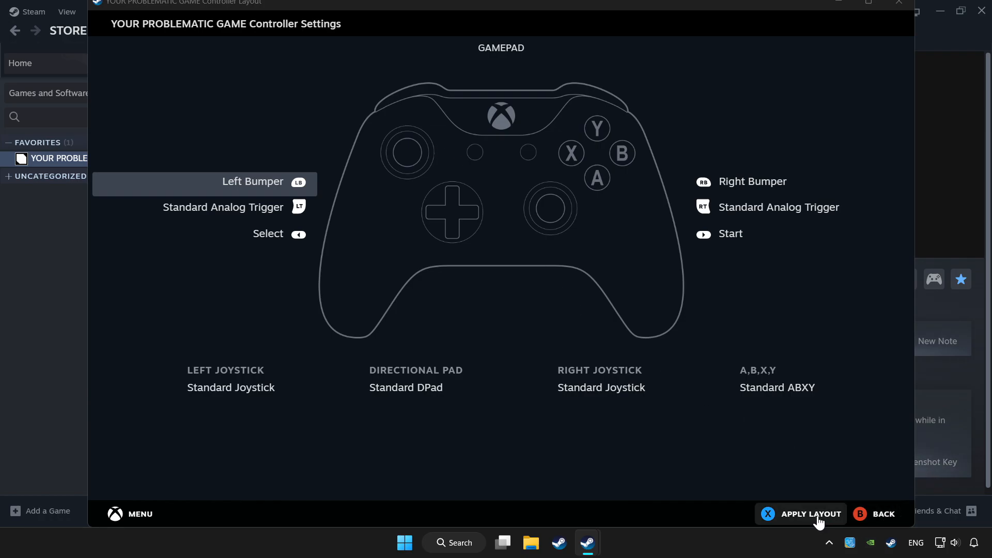
{"action": "left_click", "coordinate": [811, 513]}
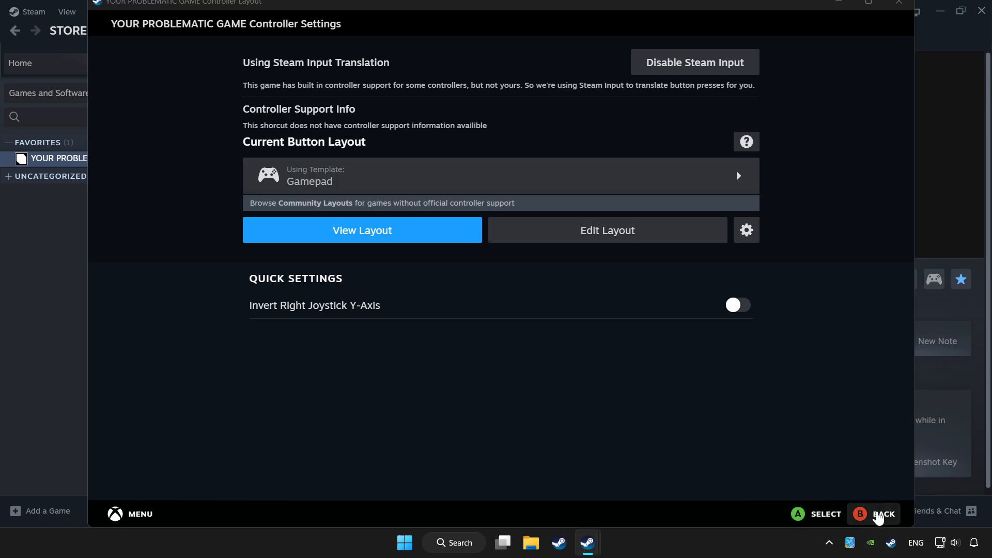
{"action": "left_click", "coordinate": [885, 514]}
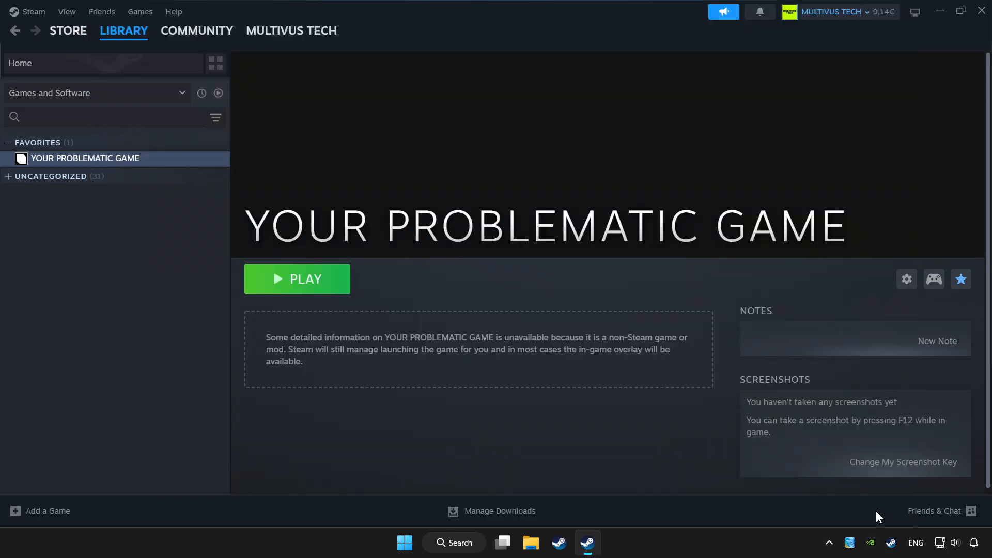
{"action": "mouse_move", "coordinate": [323, 285]}
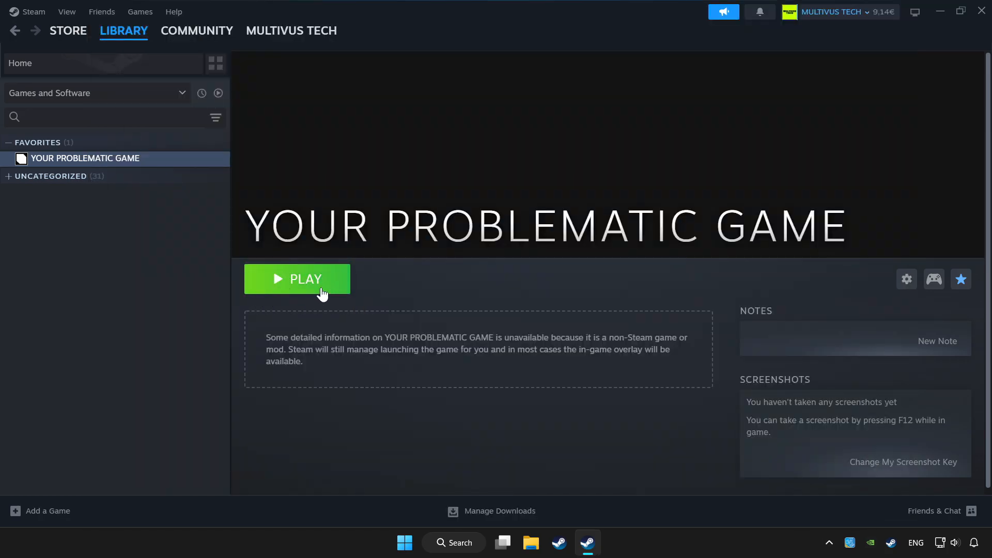